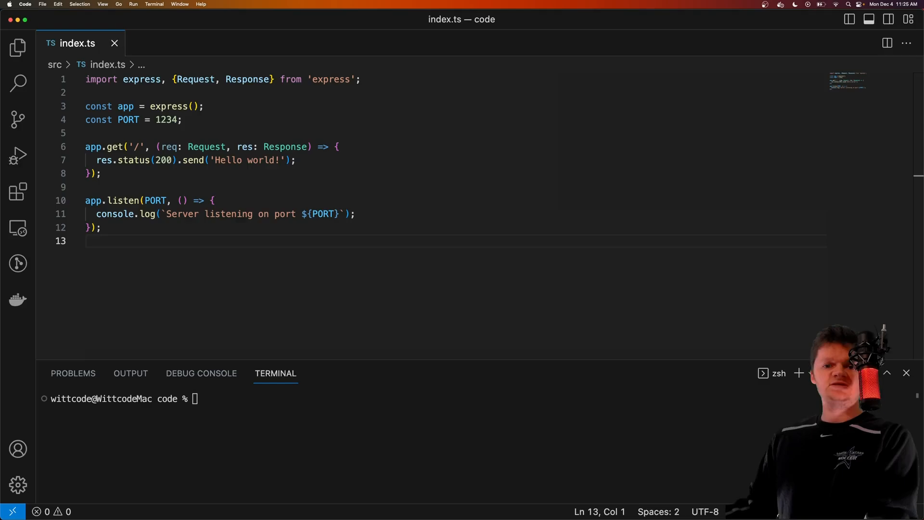
mouse_move(372, 297)
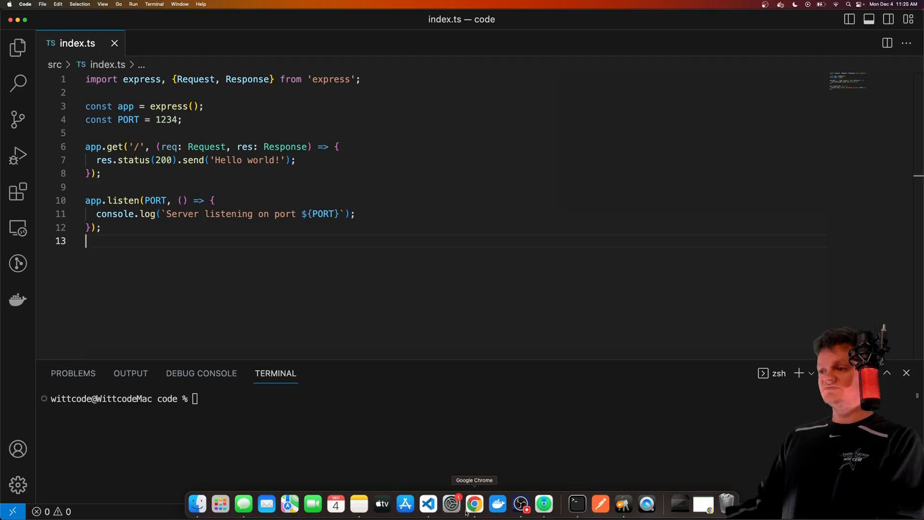
Step: After checking the browser's AEC cookie, type npm i jsonwebtoken cookie-parser in the terminal
click(474, 504)
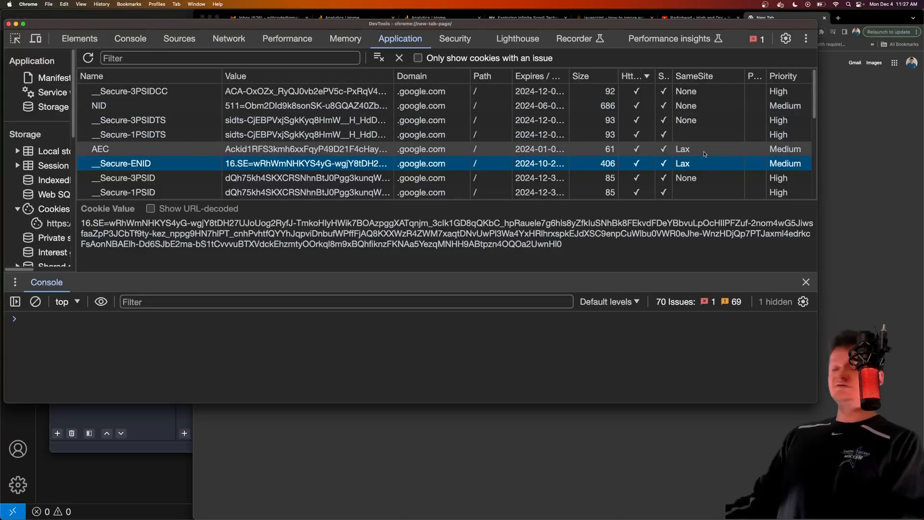
click(100, 149)
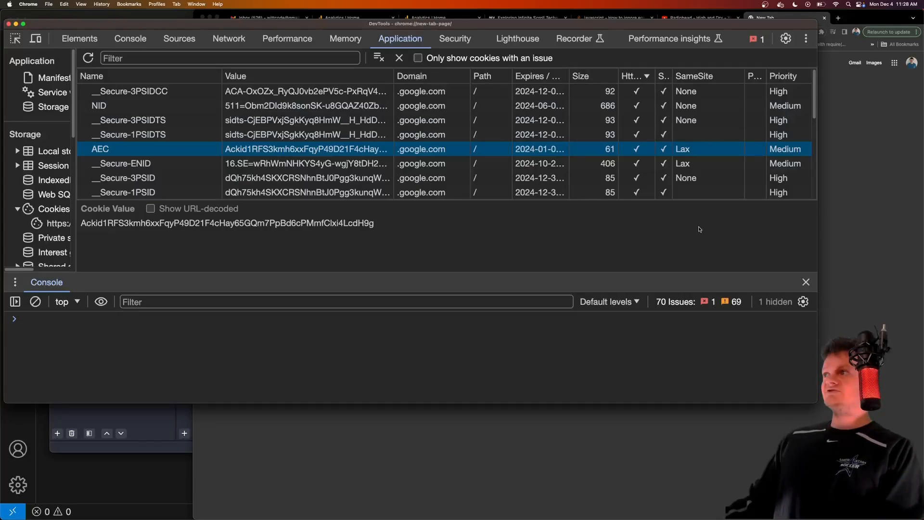
mouse_move(519, 301)
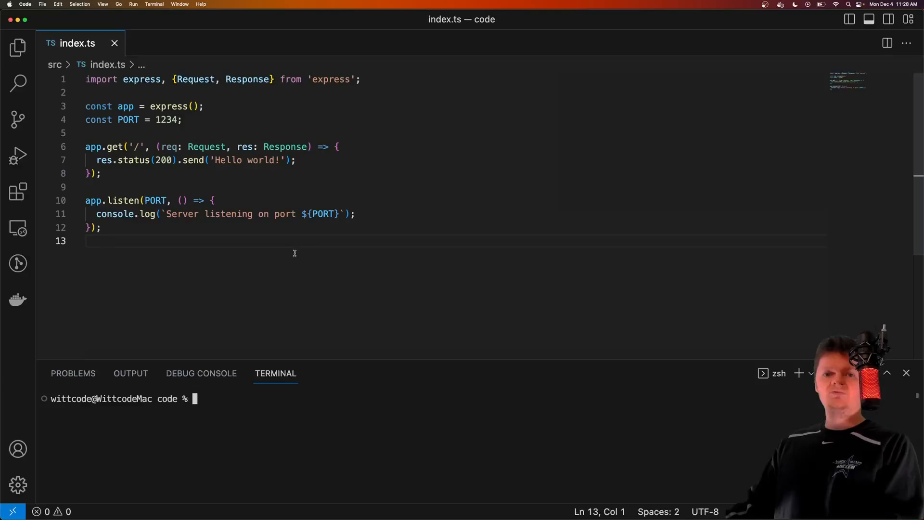
mouse_move(277, 252)
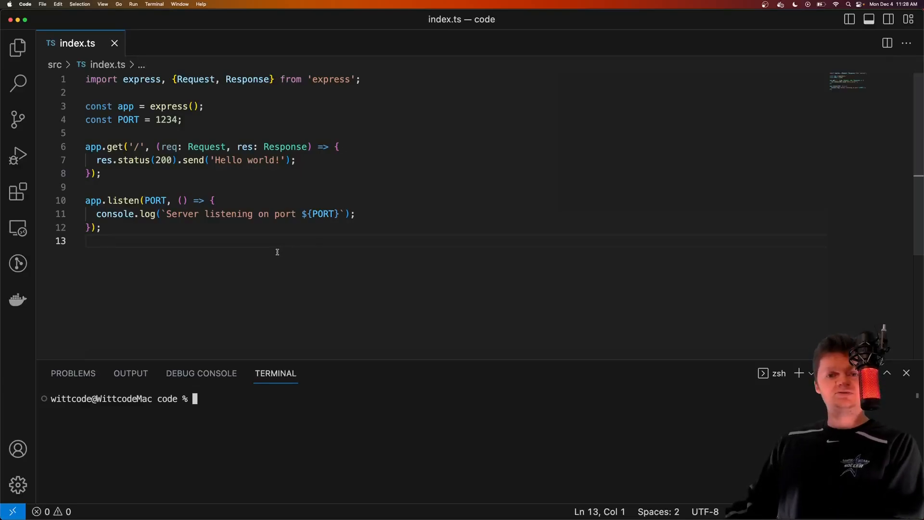
mouse_move(282, 401)
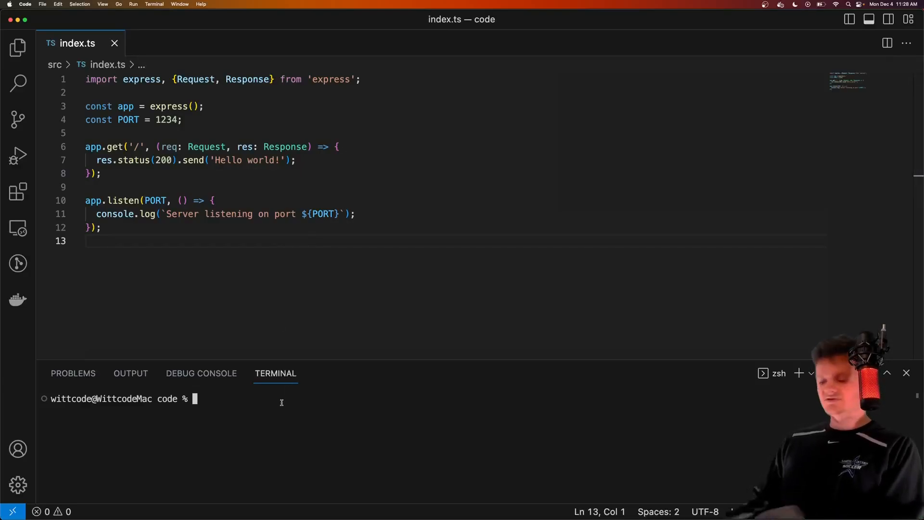
text(npm i jsonwe)
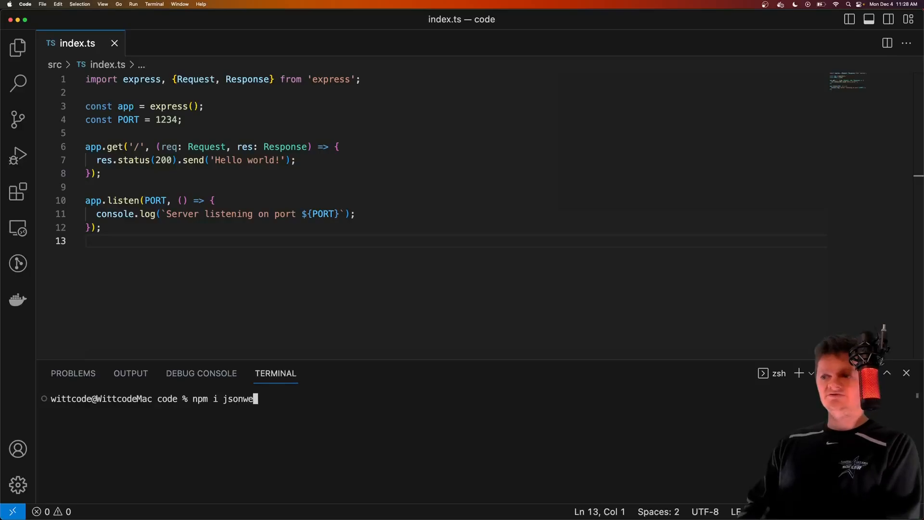
text(btoken)
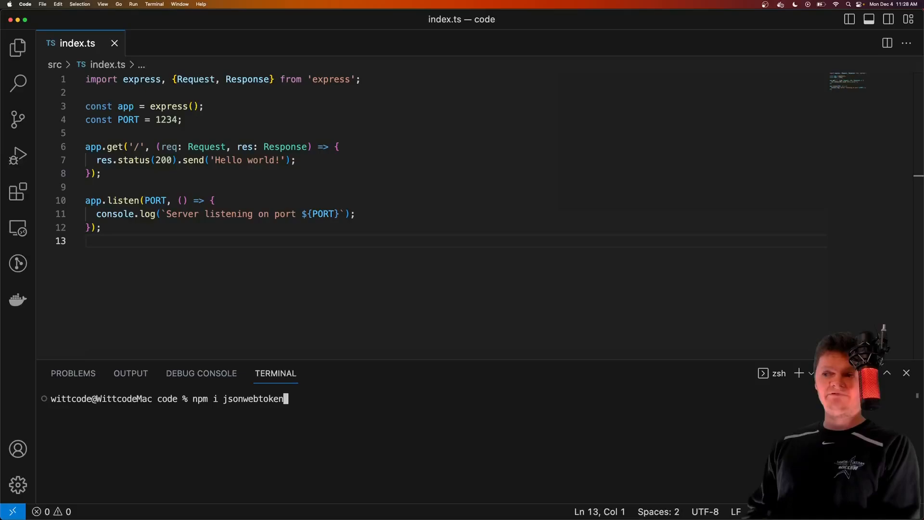
text(cookie-)
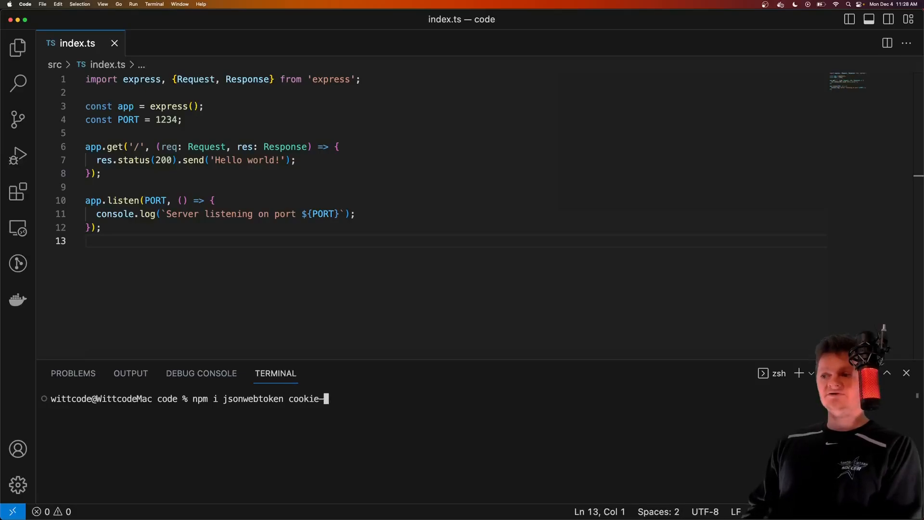
text(parser)
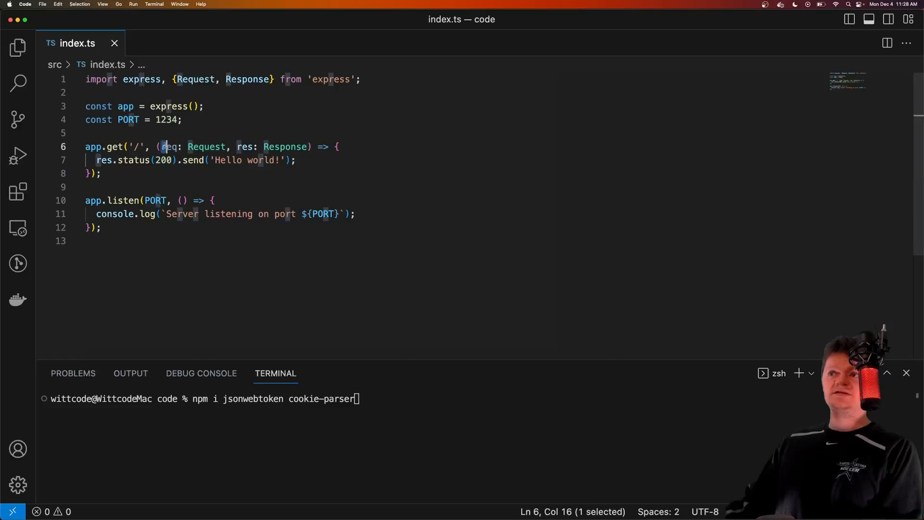
Step: Select the old code in index.ts so the JWT login server code can replace it
double_click(168, 147)
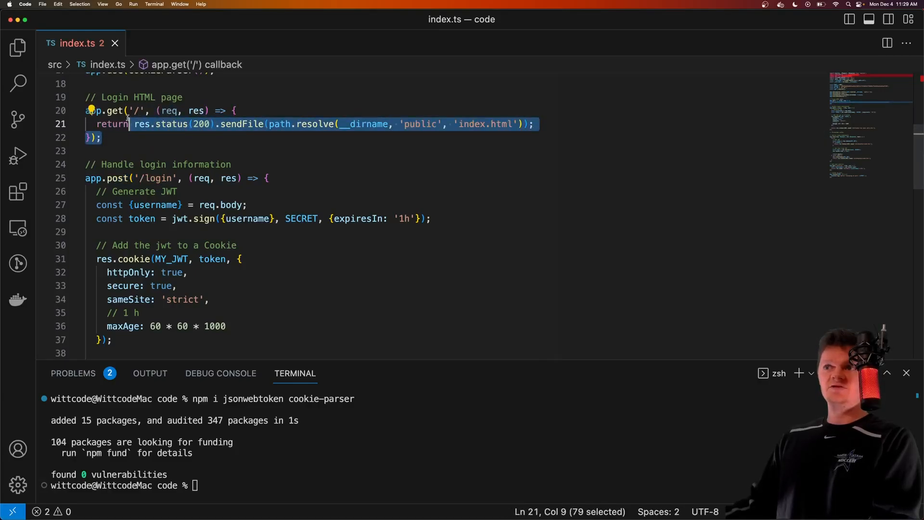
scroll(down, 3)
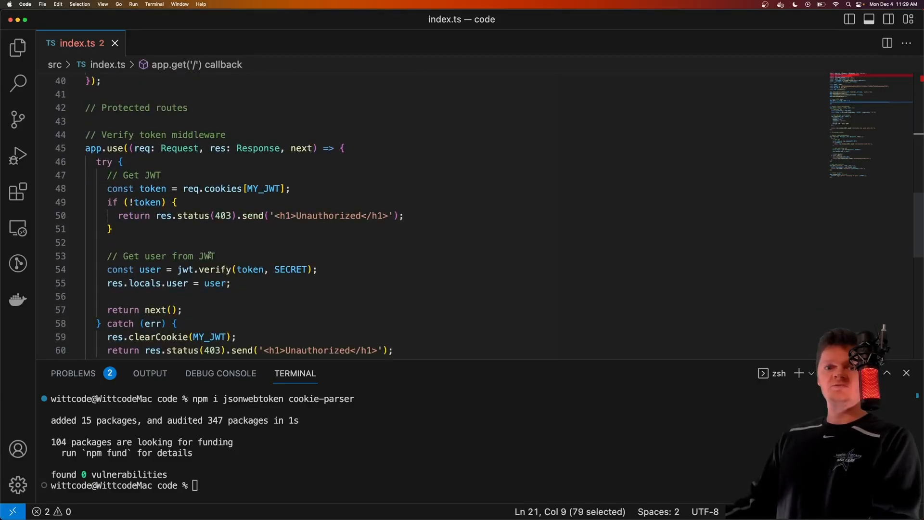
scroll(down, 3)
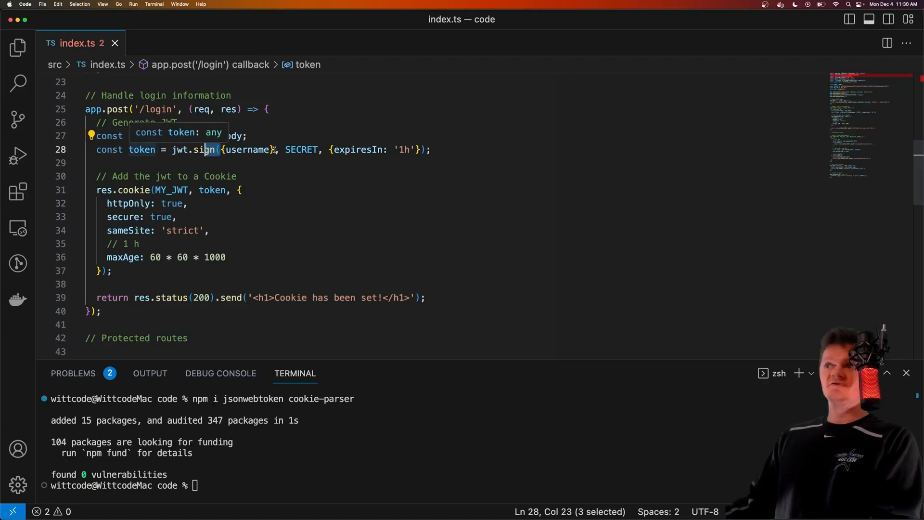
double_click(250, 149)
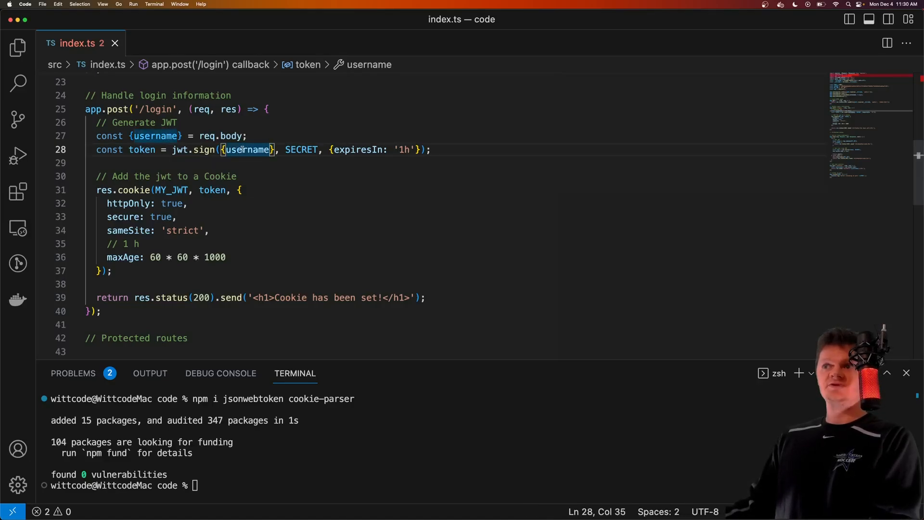
mouse_move(246, 150)
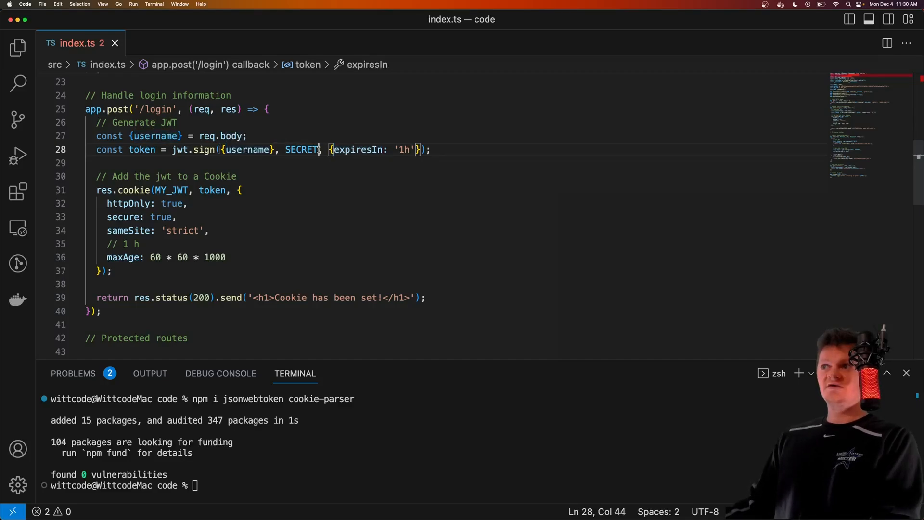
double_click(302, 150)
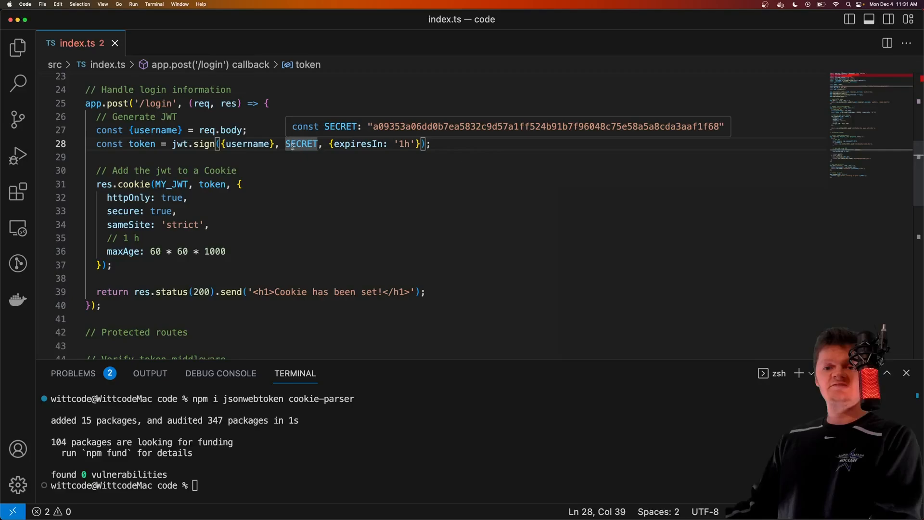
mouse_move(312, 163)
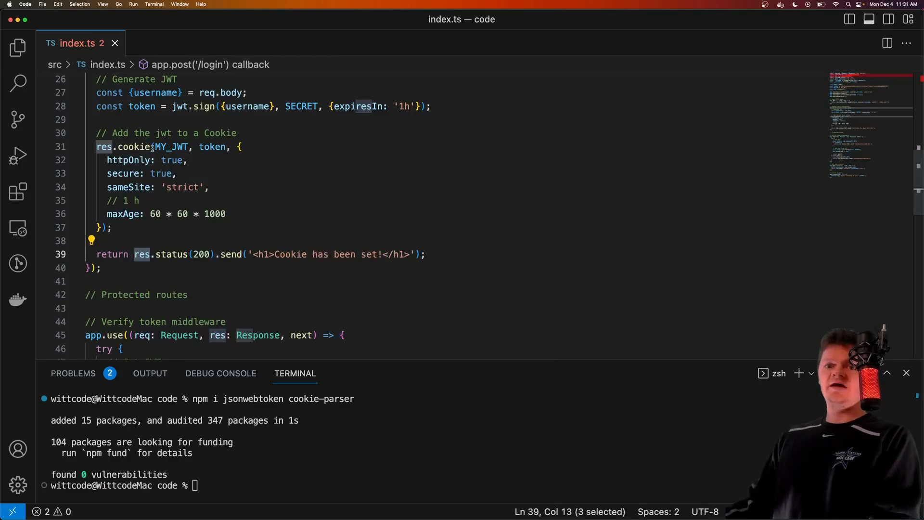
click(154, 147)
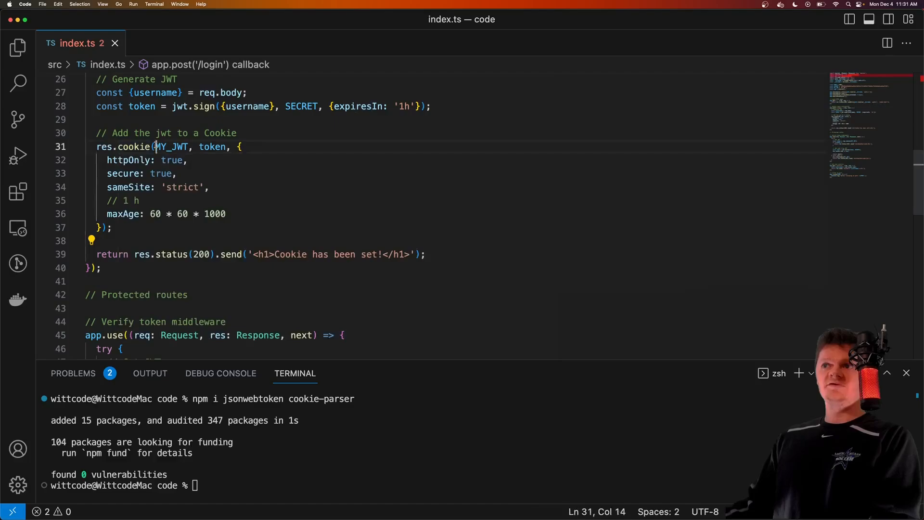
double_click(172, 147)
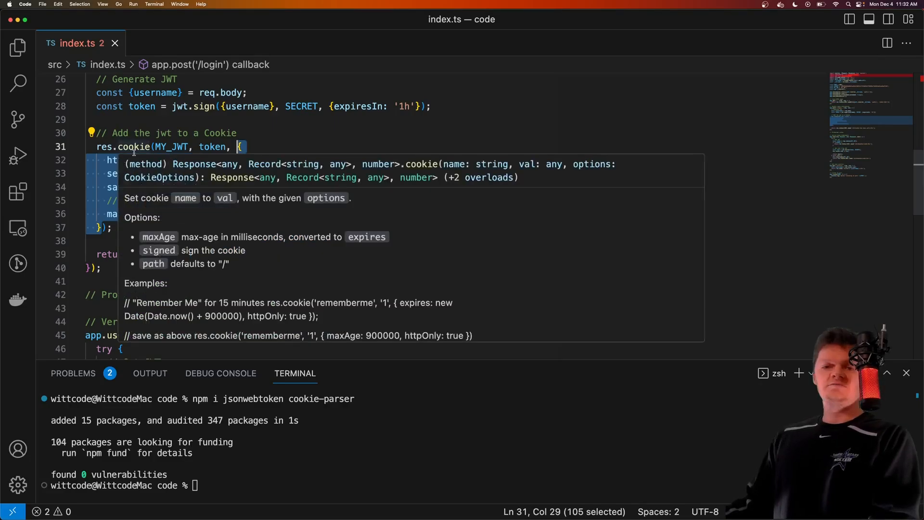
mouse_move(137, 235)
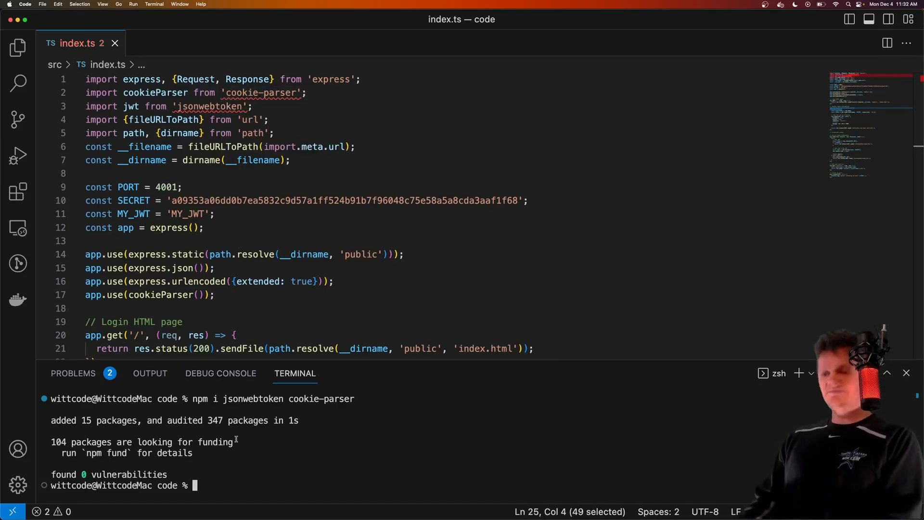
text(npm i @types/jsonwebtok)
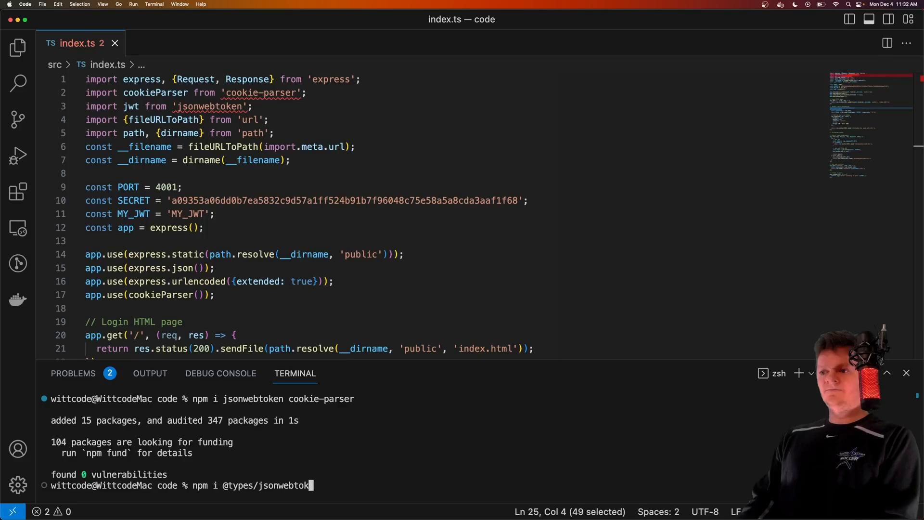
text(en @)
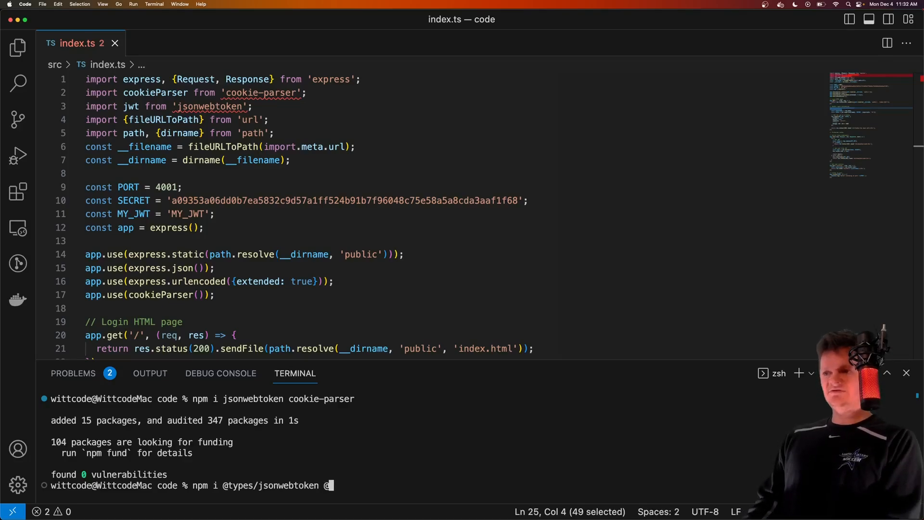
text(types/cookie-par)
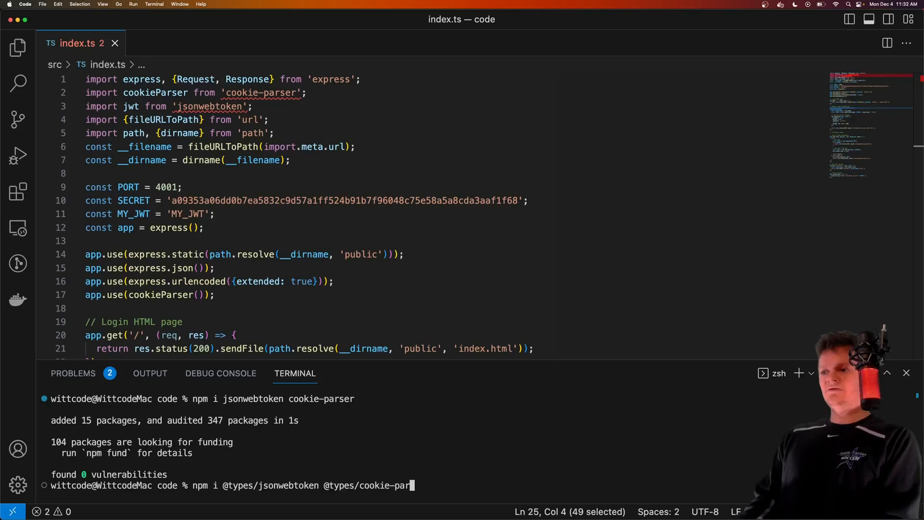
key(Enter)
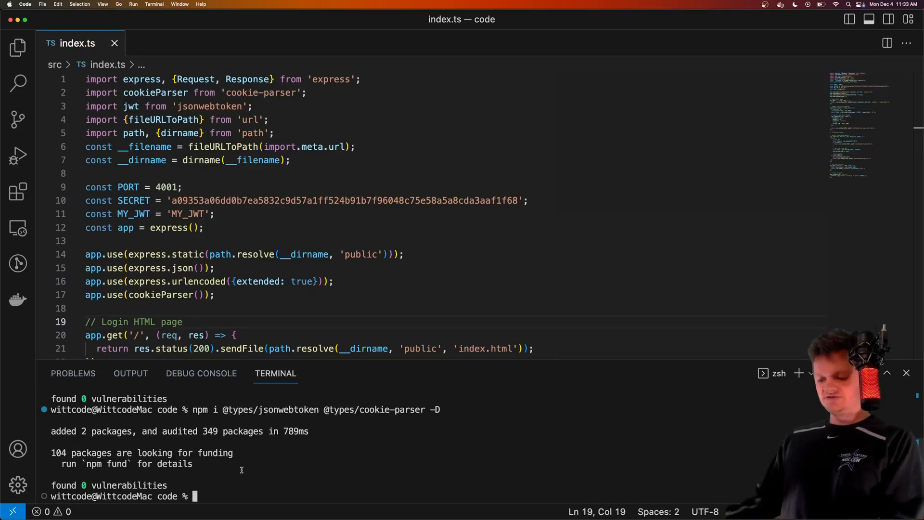
text(npm start)
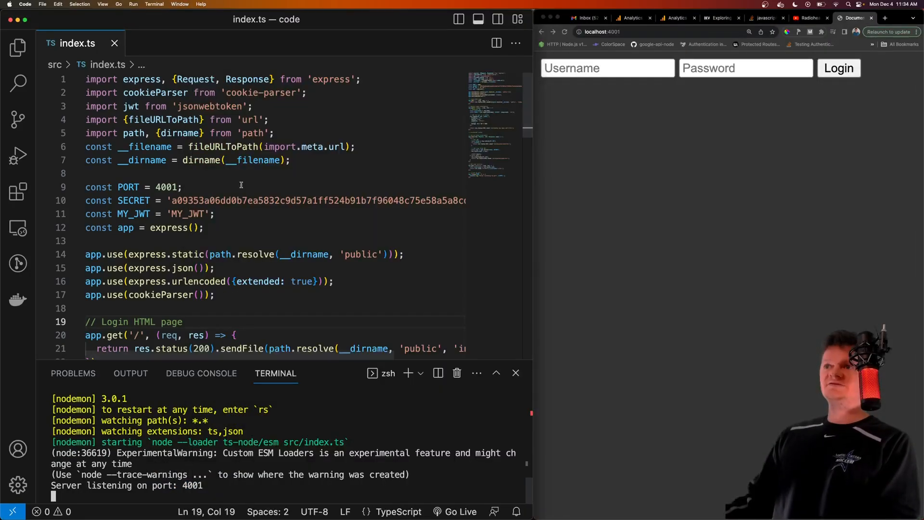
Step: Open DevTools on the localhost:4001 login page, enter a username, and show the Network panel
click(606, 68)
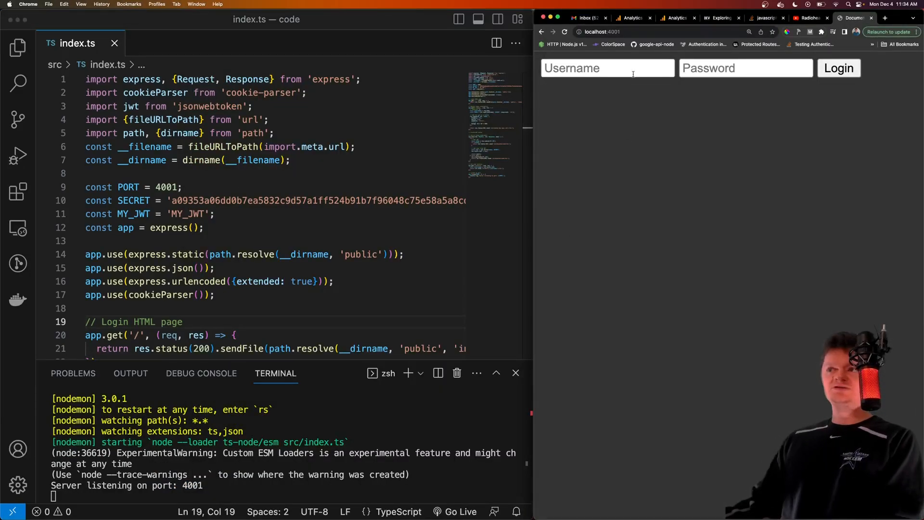
click(607, 68)
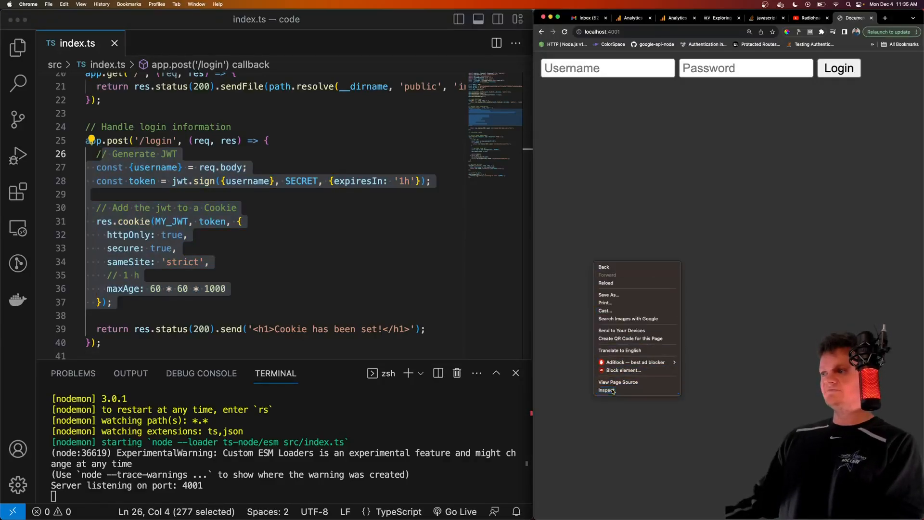
click(604, 389)
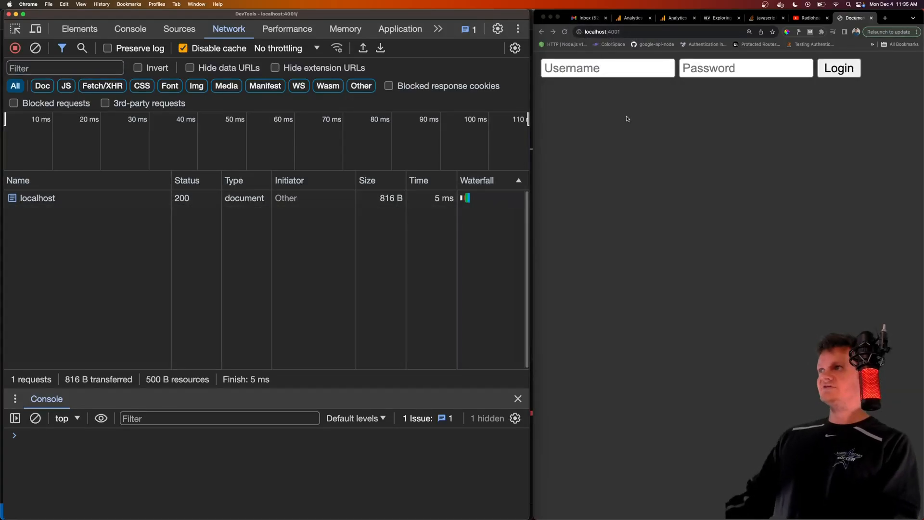
text(WittCode)
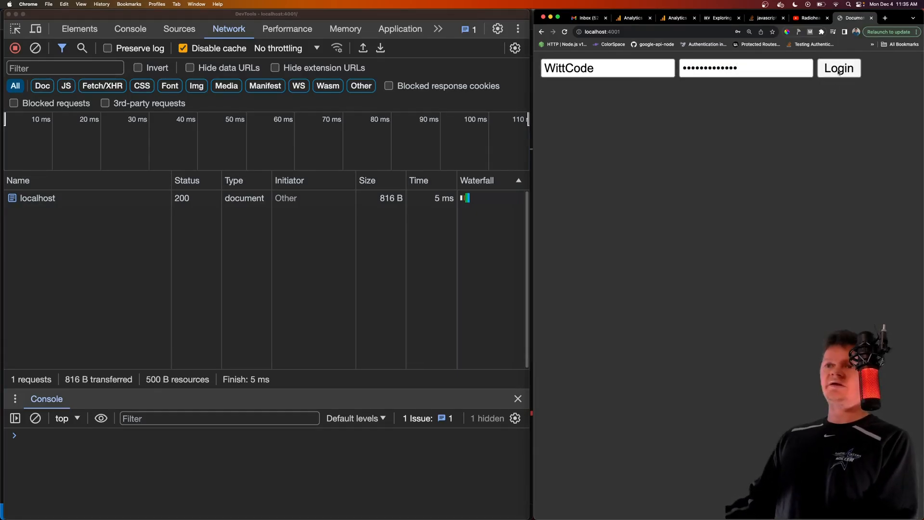
click(839, 67)
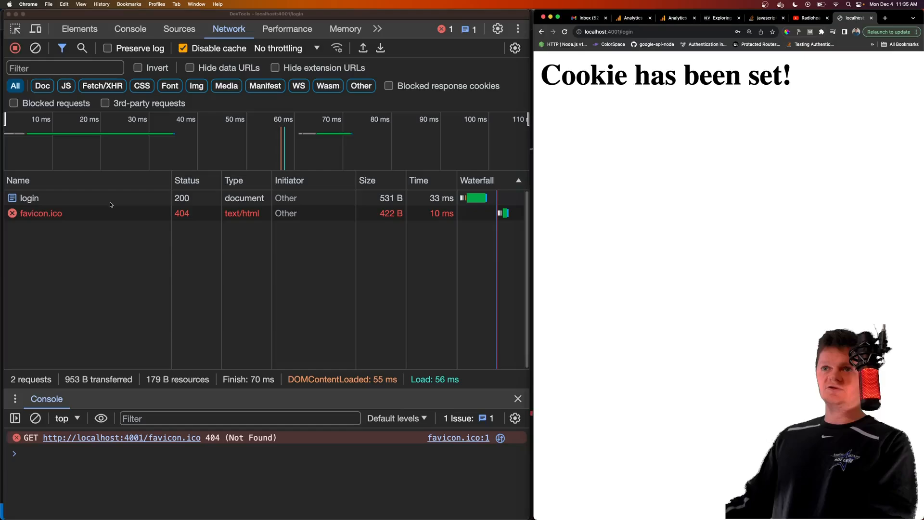
Step: Open the login request and review its Headers and submitted Payload
click(29, 198)
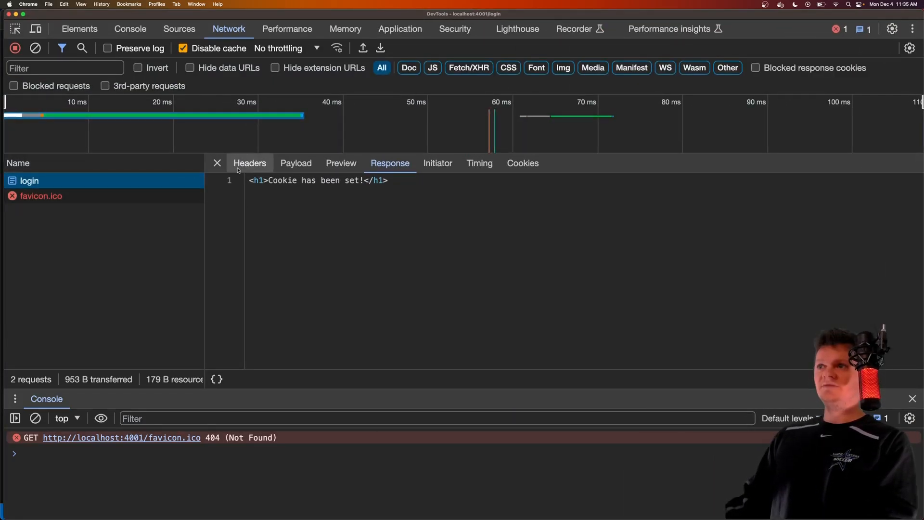
click(249, 162)
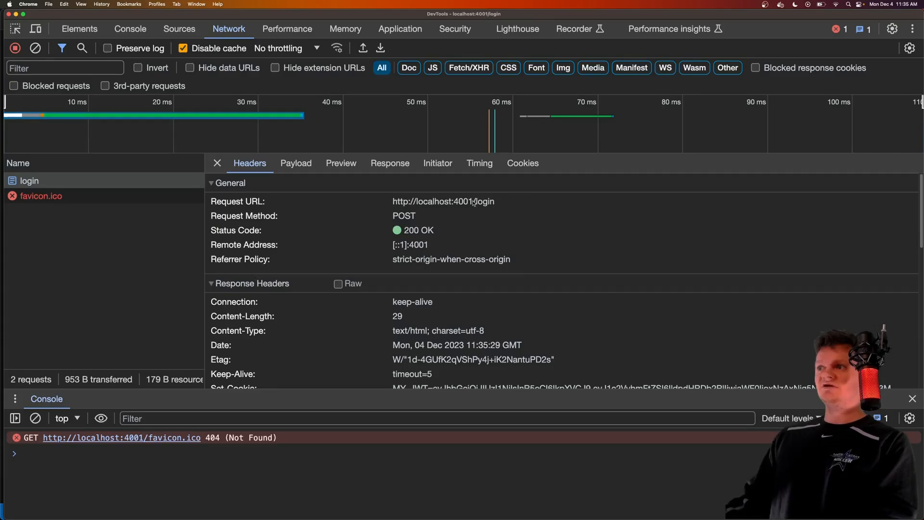
click(296, 162)
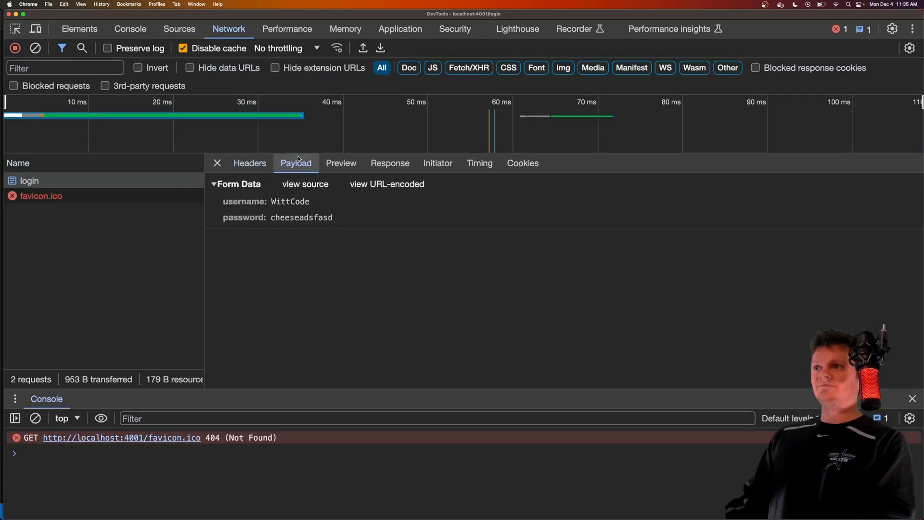
click(250, 162)
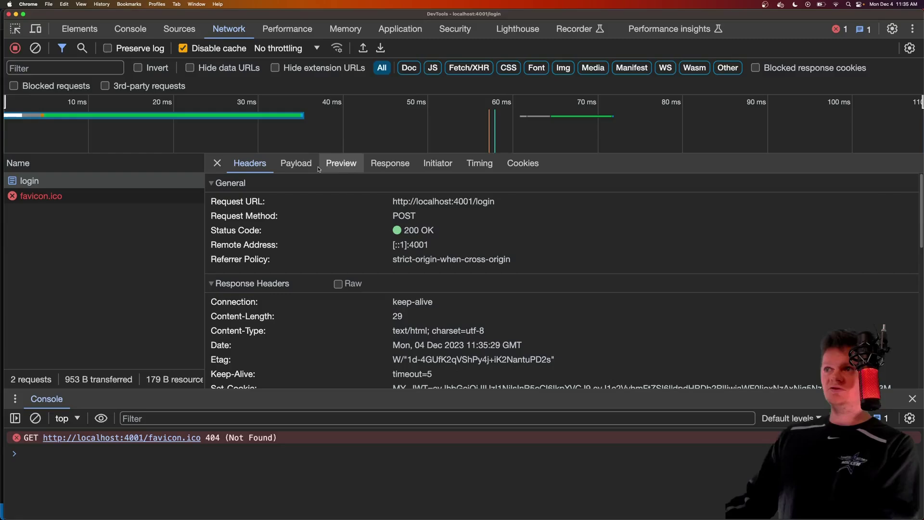
Step: Scroll to Set-Cookie and highlight MY_JWT with its HttpOnly, Secure and Strict attributes
scroll(down, 3)
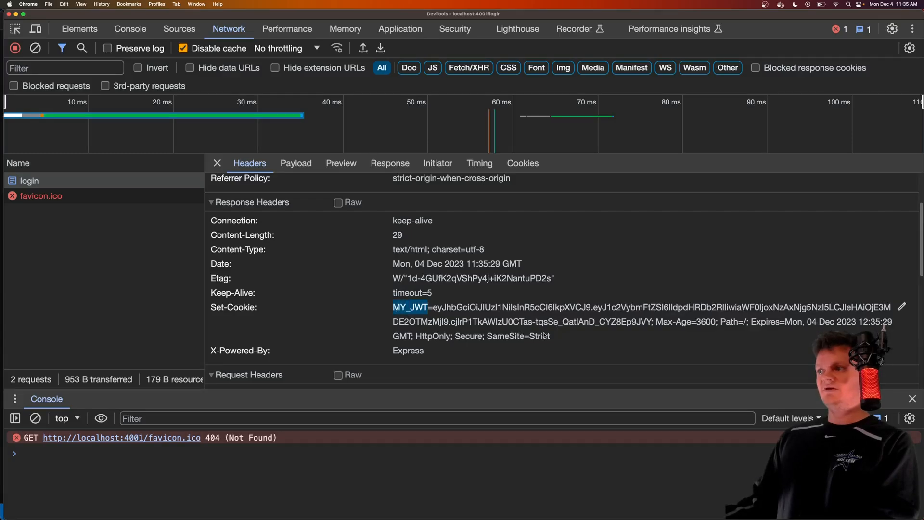
drag(434, 306, 536, 322)
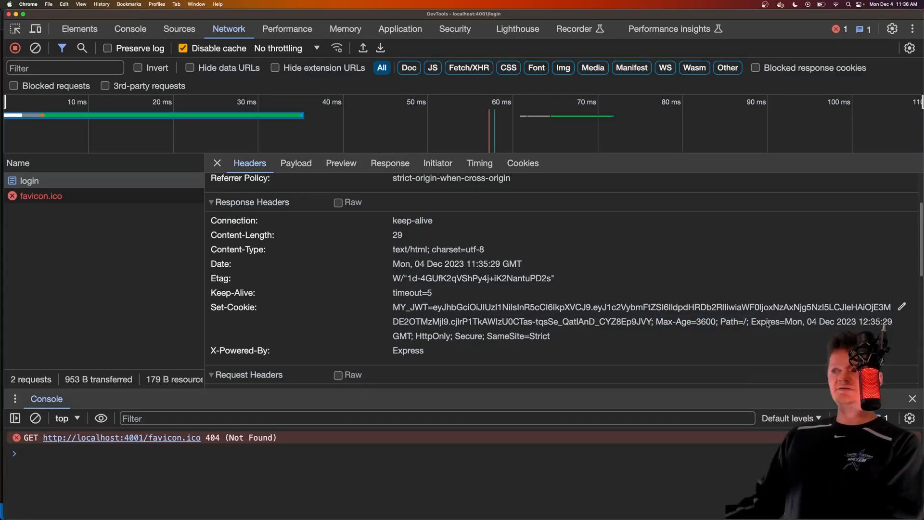
double_click(429, 336)
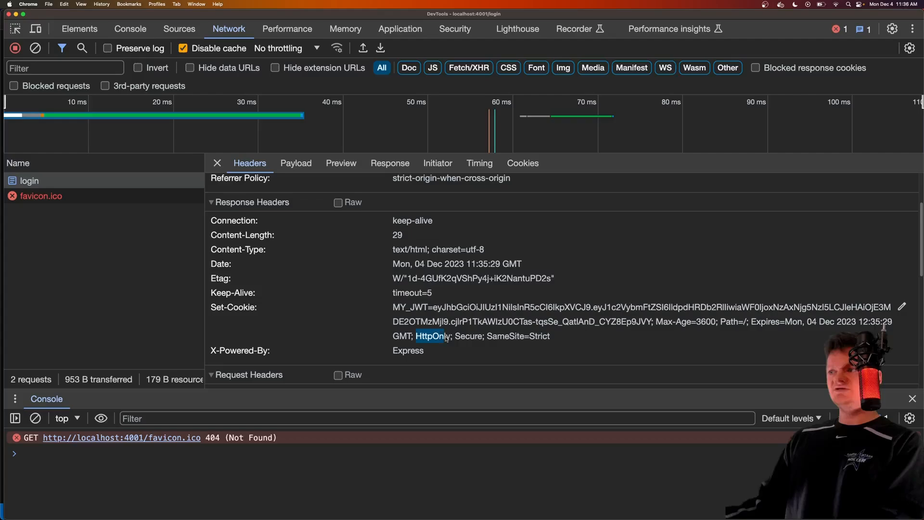
drag(415, 336, 539, 336)
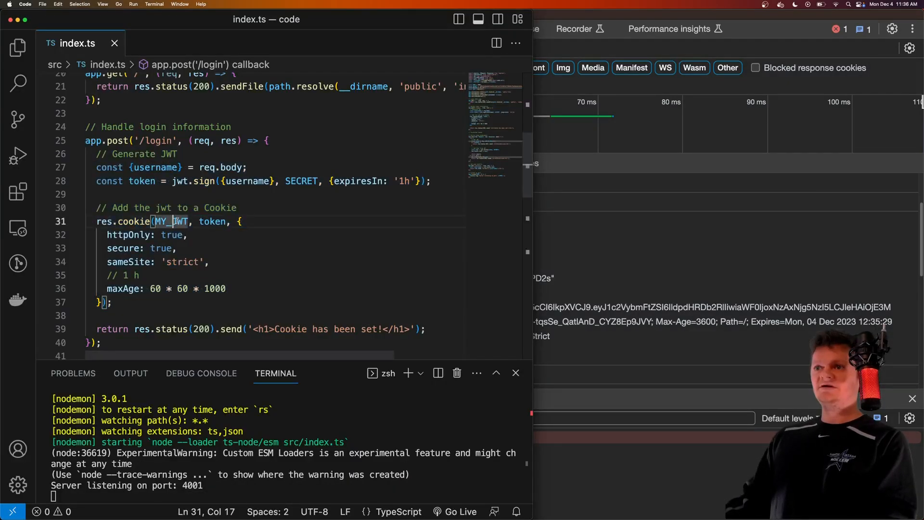
double_click(212, 222)
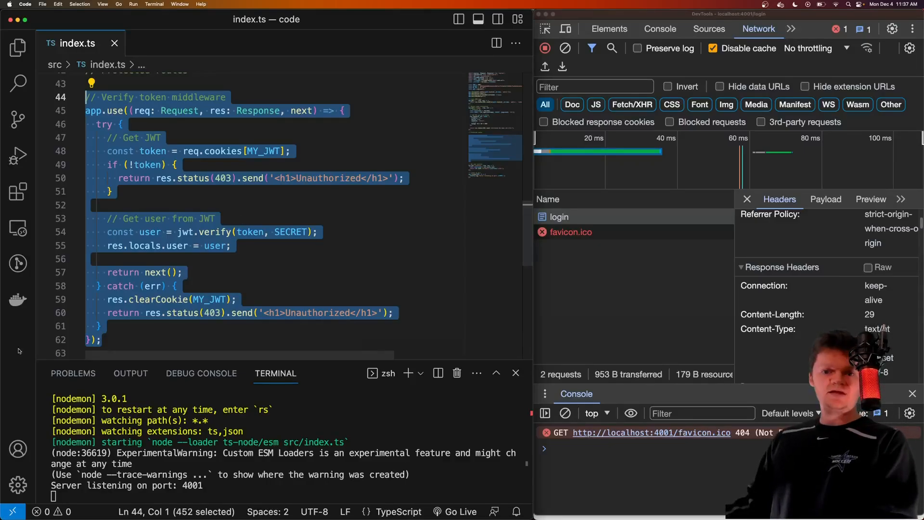
click(228, 195)
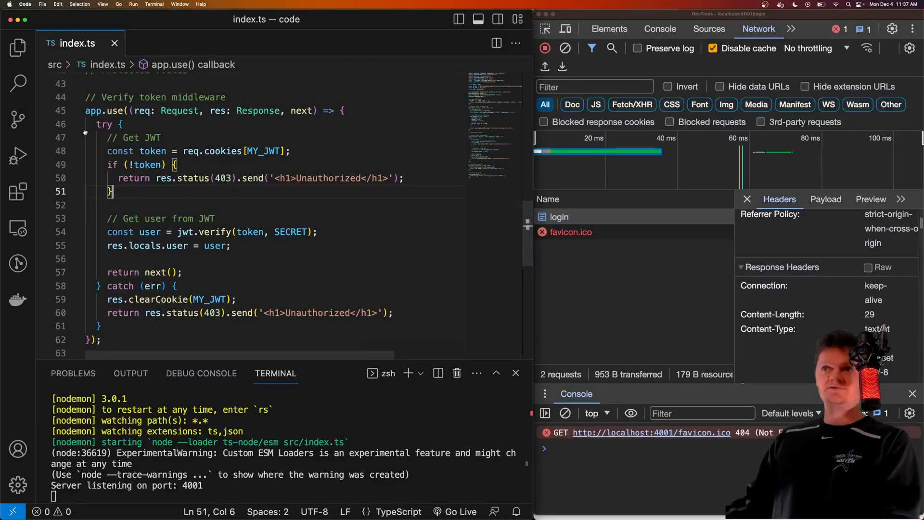
click(77, 111)
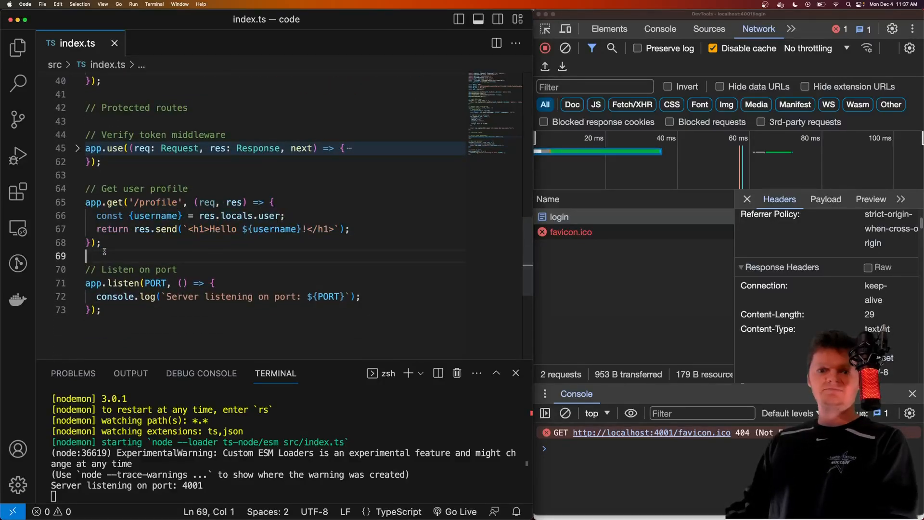
click(76, 149)
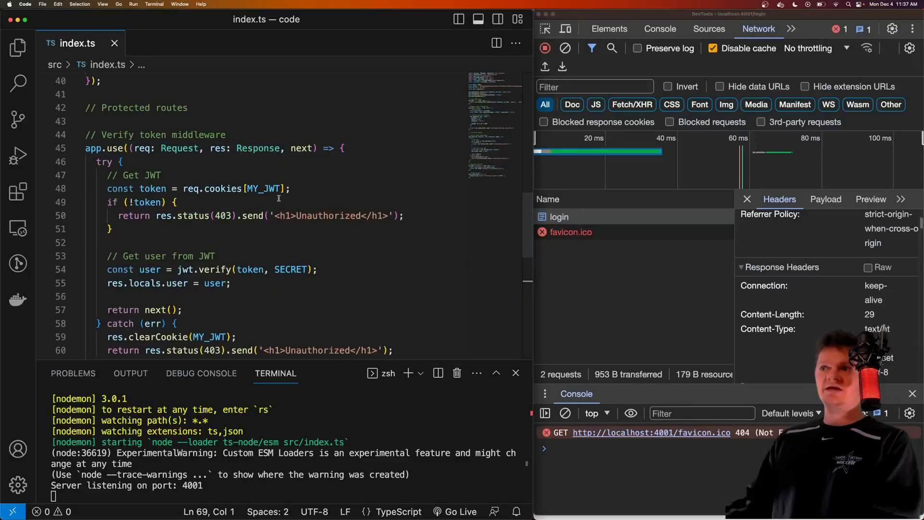
double_click(153, 188)
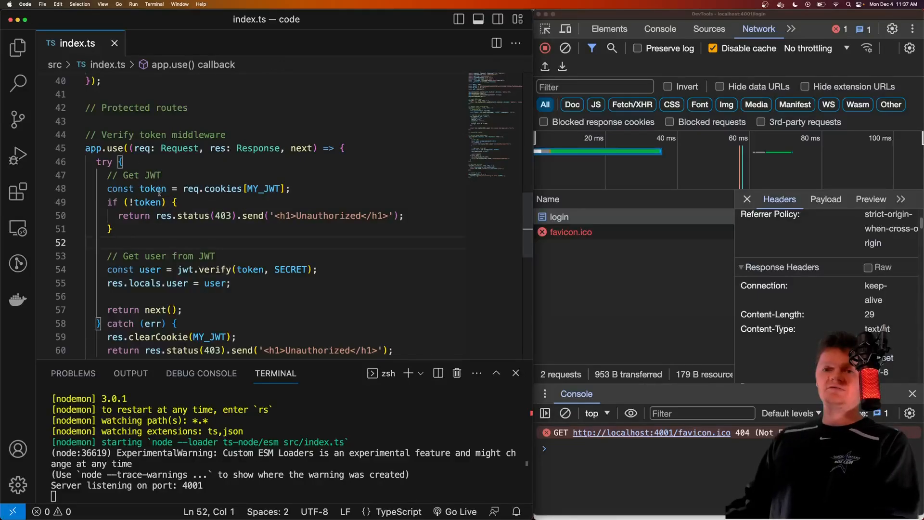
mouse_move(263, 188)
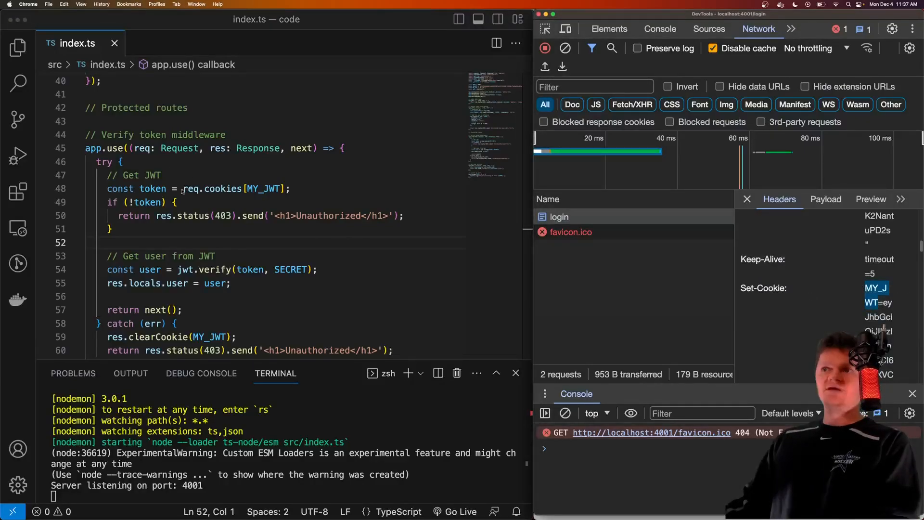
double_click(152, 188)
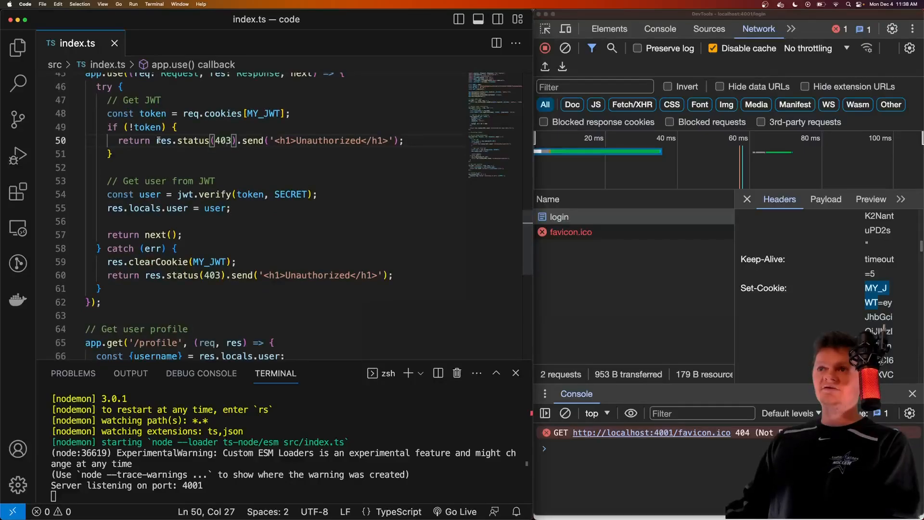
drag(237, 194, 310, 194)
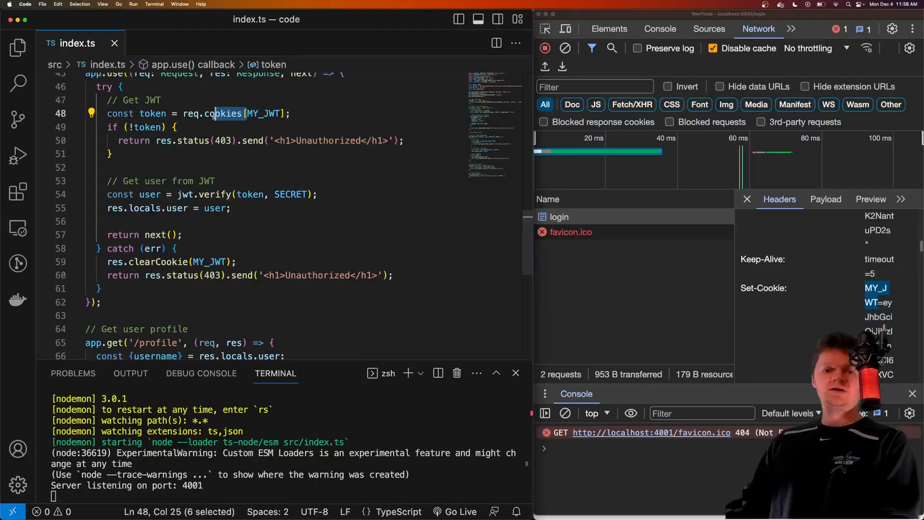
mouse_move(216, 208)
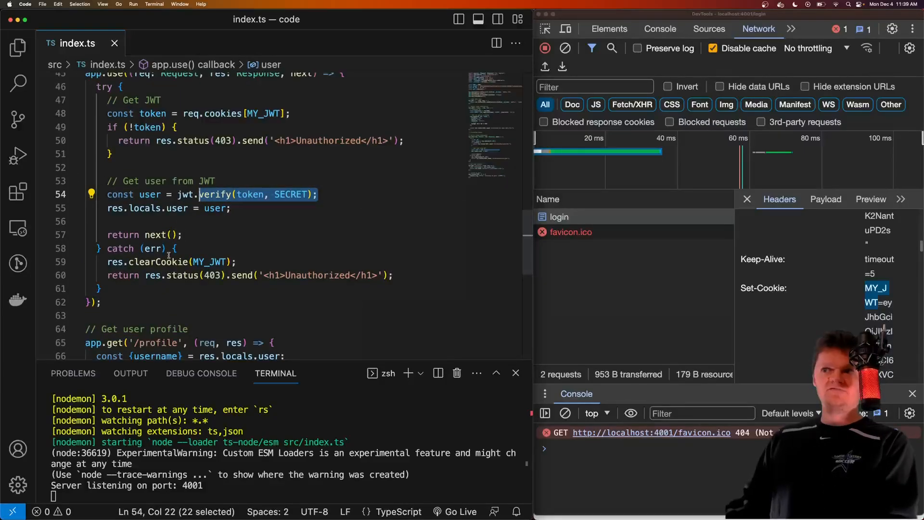
click(169, 261)
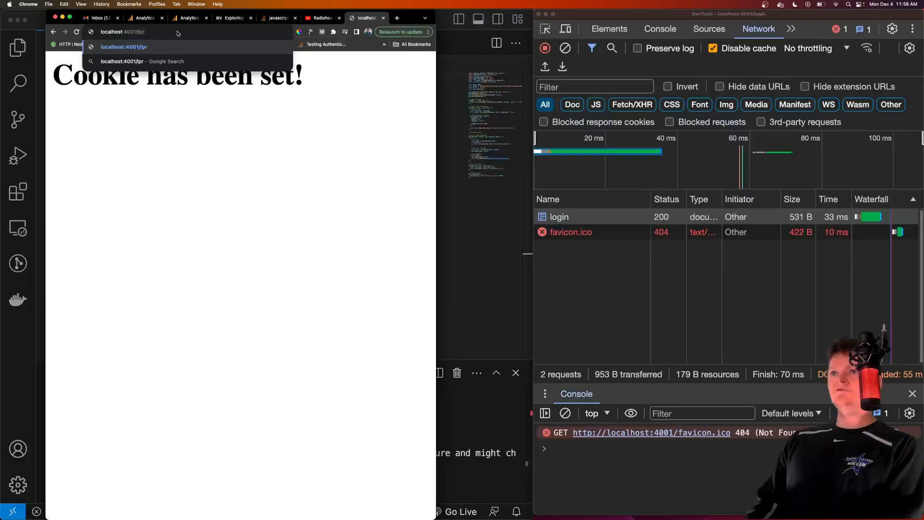
Step: Visit localhost:4001/profile and scroll its request headers to the sent Cookie
text(localhost:4001/profile)
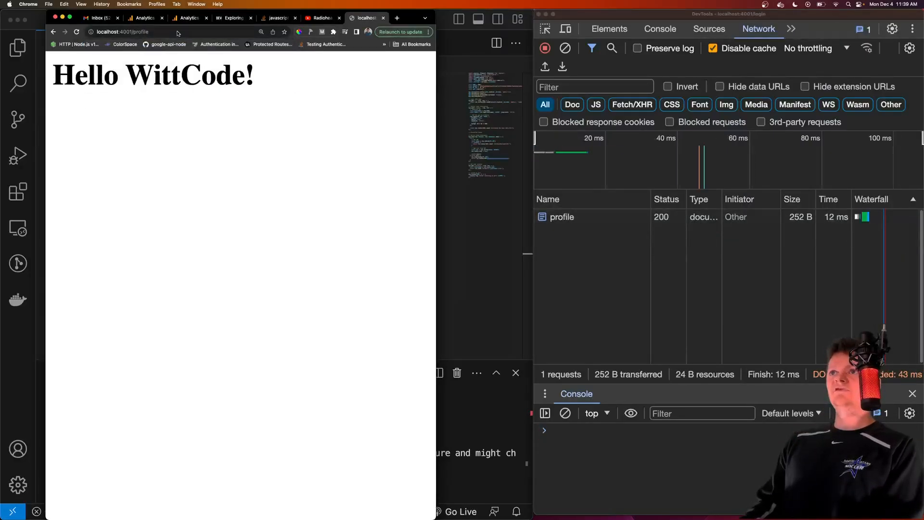
double_click(200, 75)
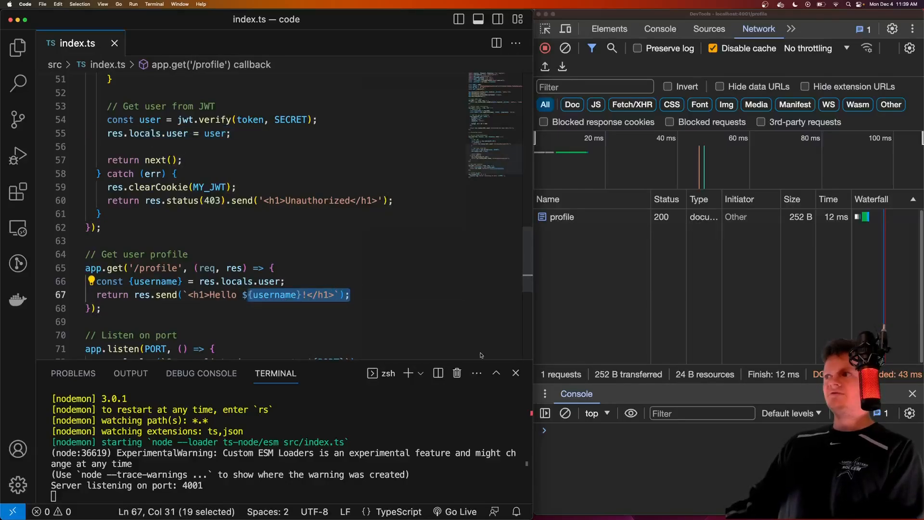
click(561, 216)
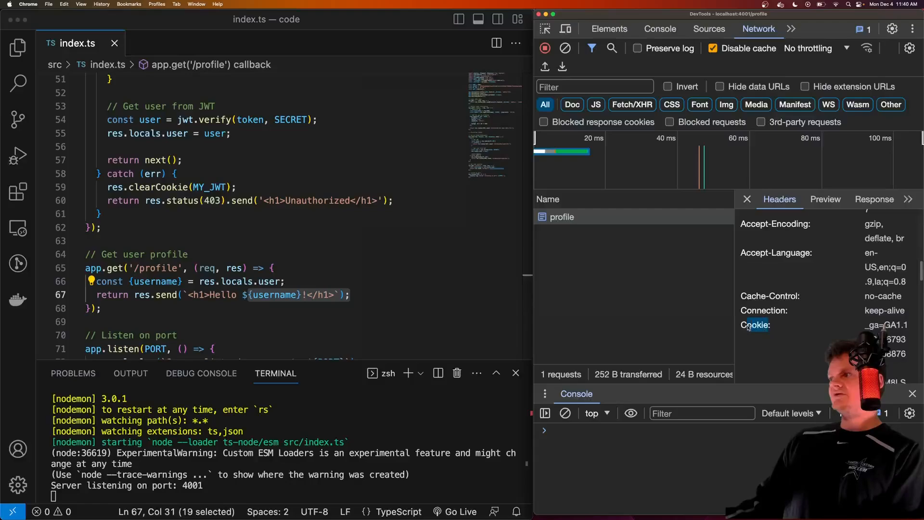
scroll(down, 3)
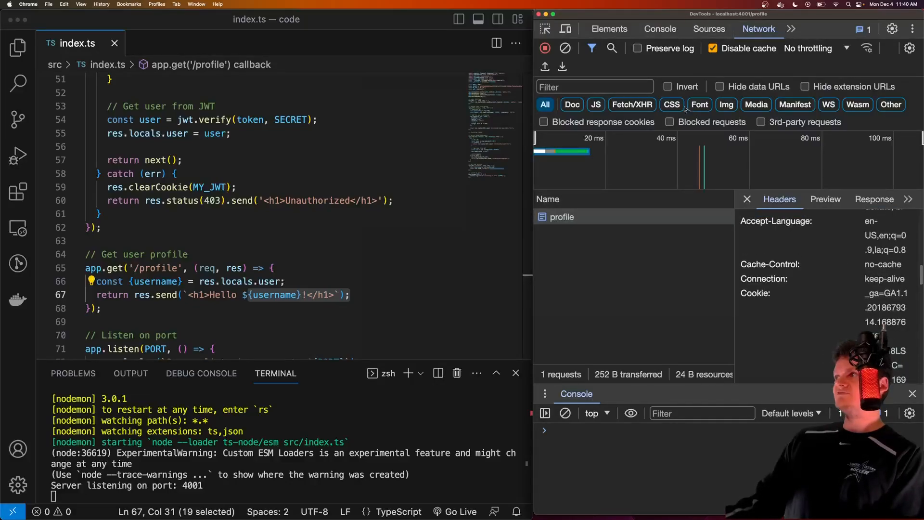
Step: Delete the MY_JWT cookie from the Application panel, then return to the login page
click(791, 29)
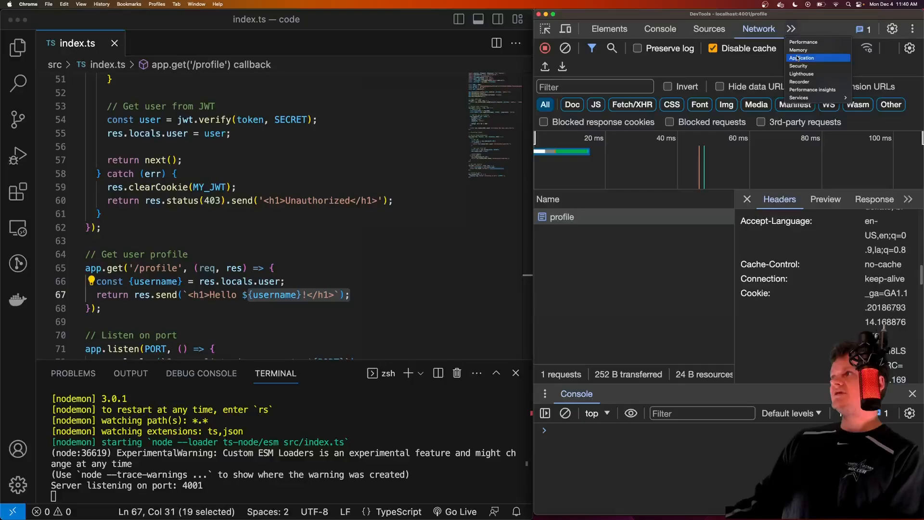
click(800, 58)
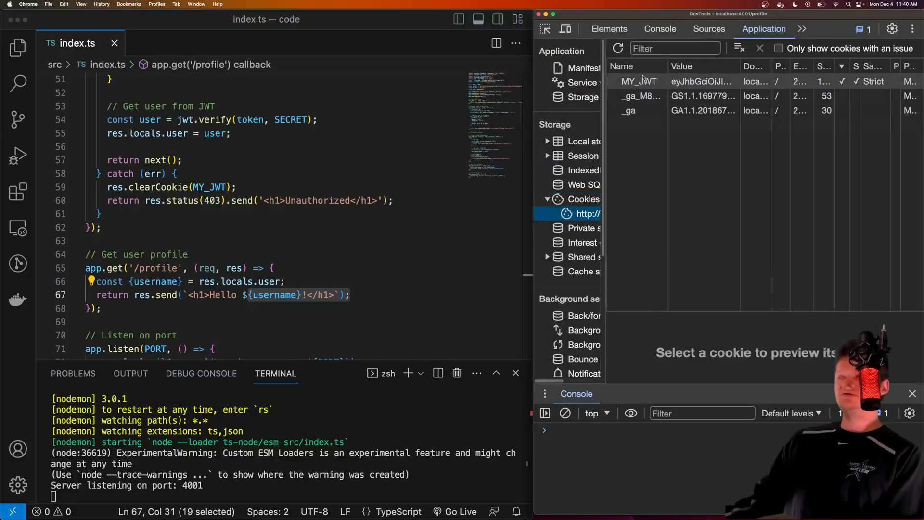
right_click(638, 81)
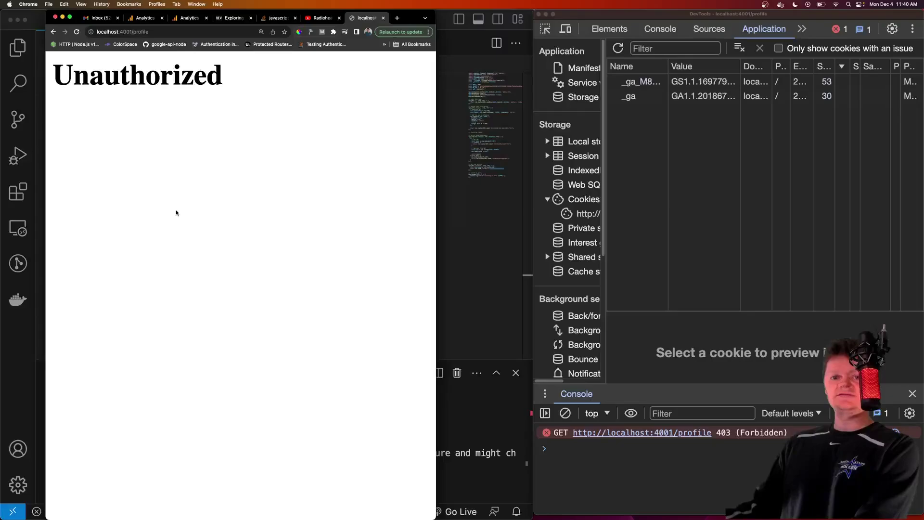
click(120, 32)
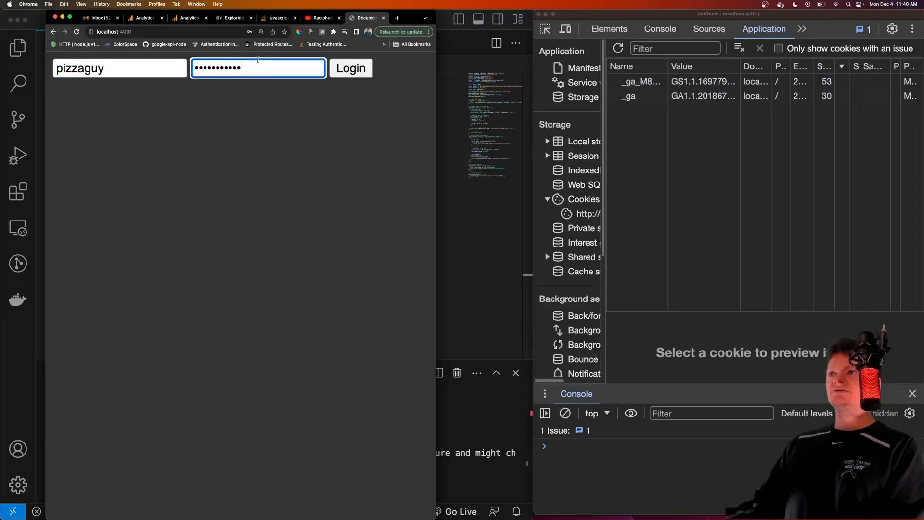
Step: Log in as pizzaguy, open /profile, and highlight the username in 'Hello pizzaguy!'
click(351, 67)
text(/)
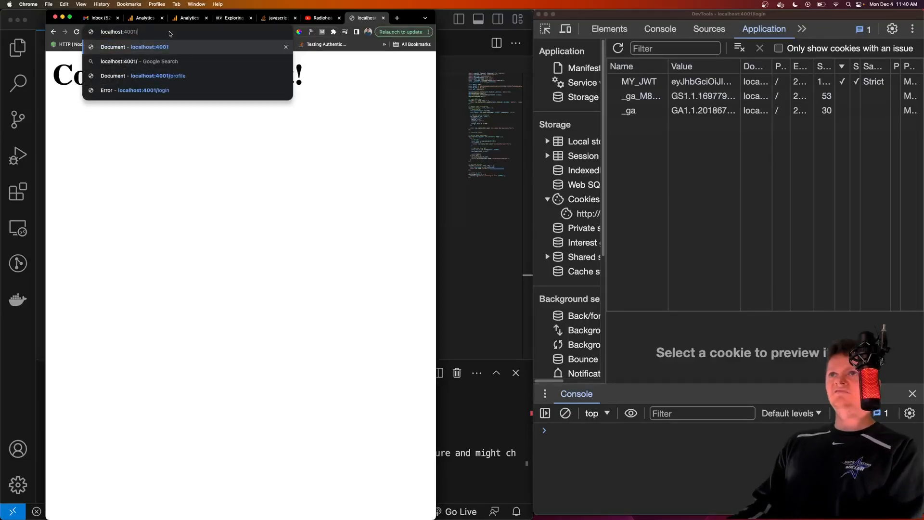
click(157, 76)
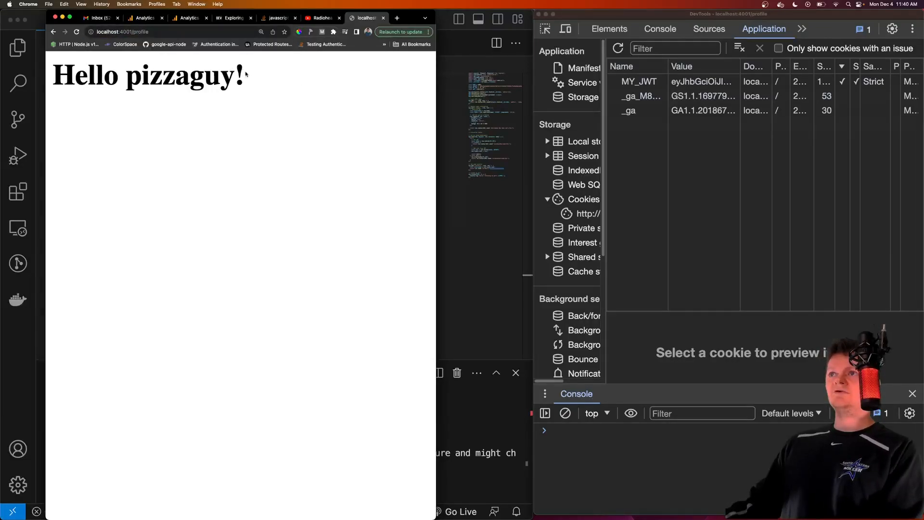
double_click(183, 75)
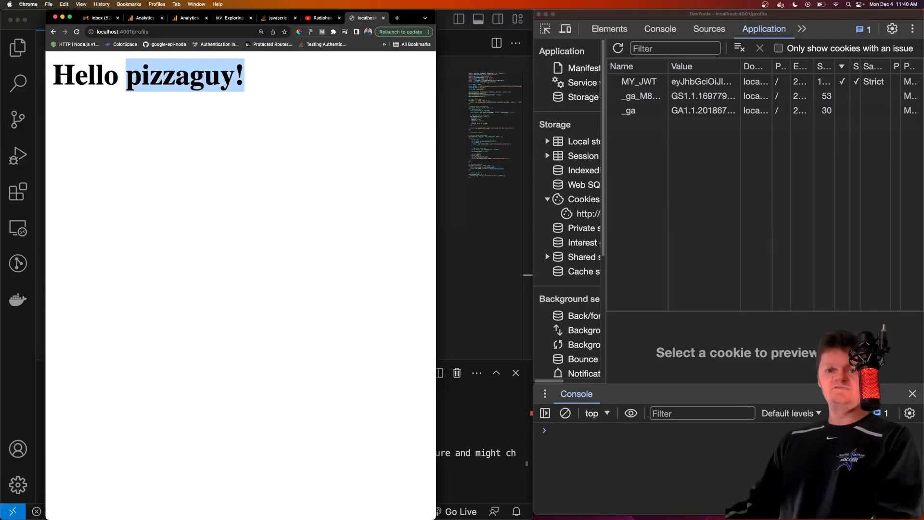